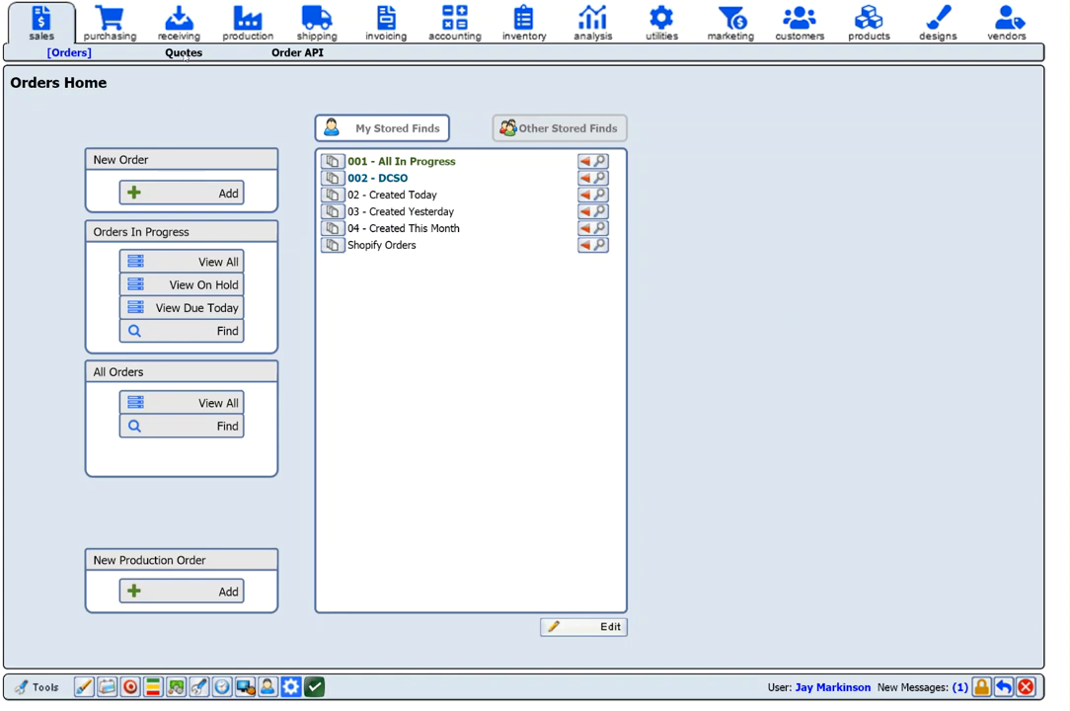
mouse_move(215, 83)
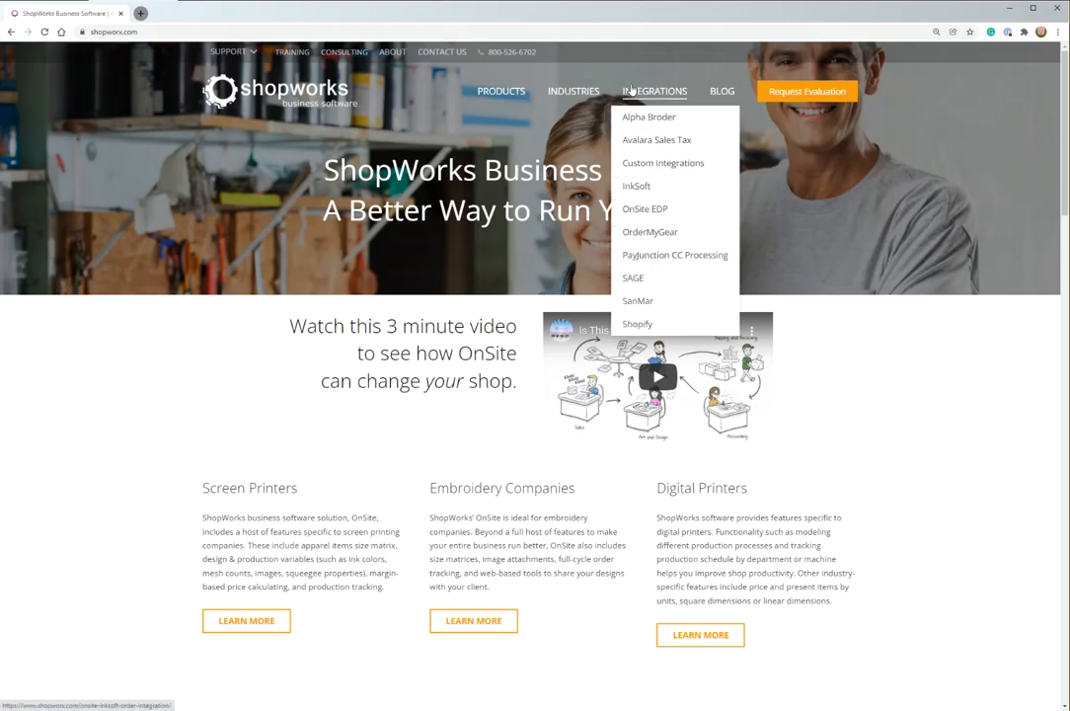
mouse_move(636, 186)
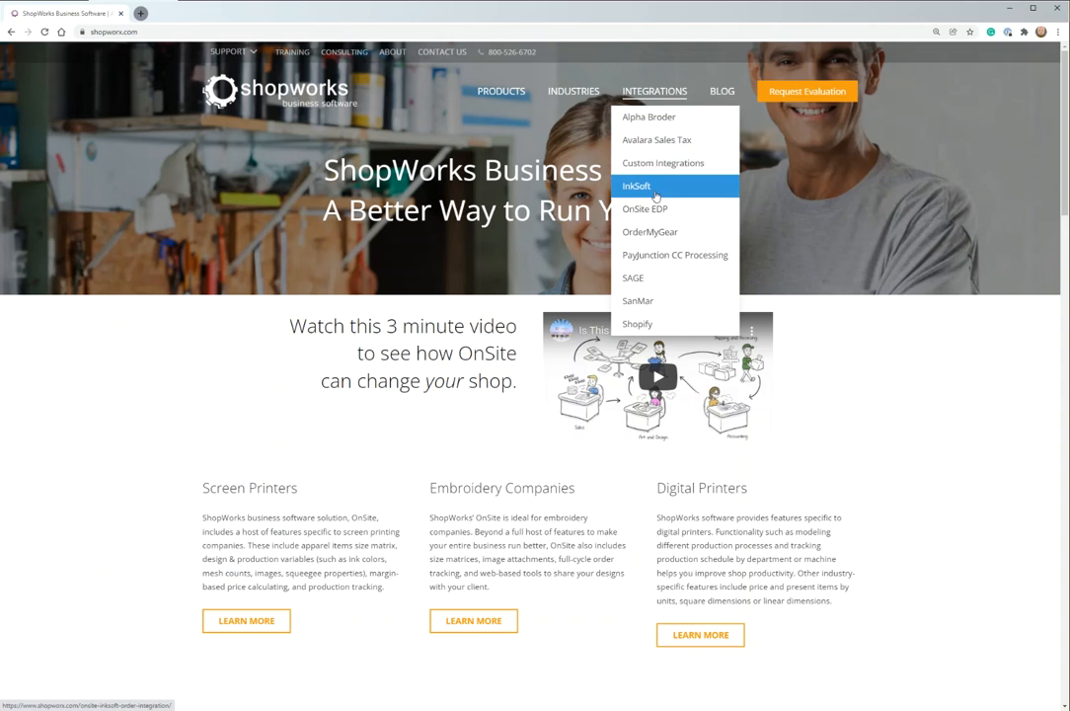
mouse_move(649, 231)
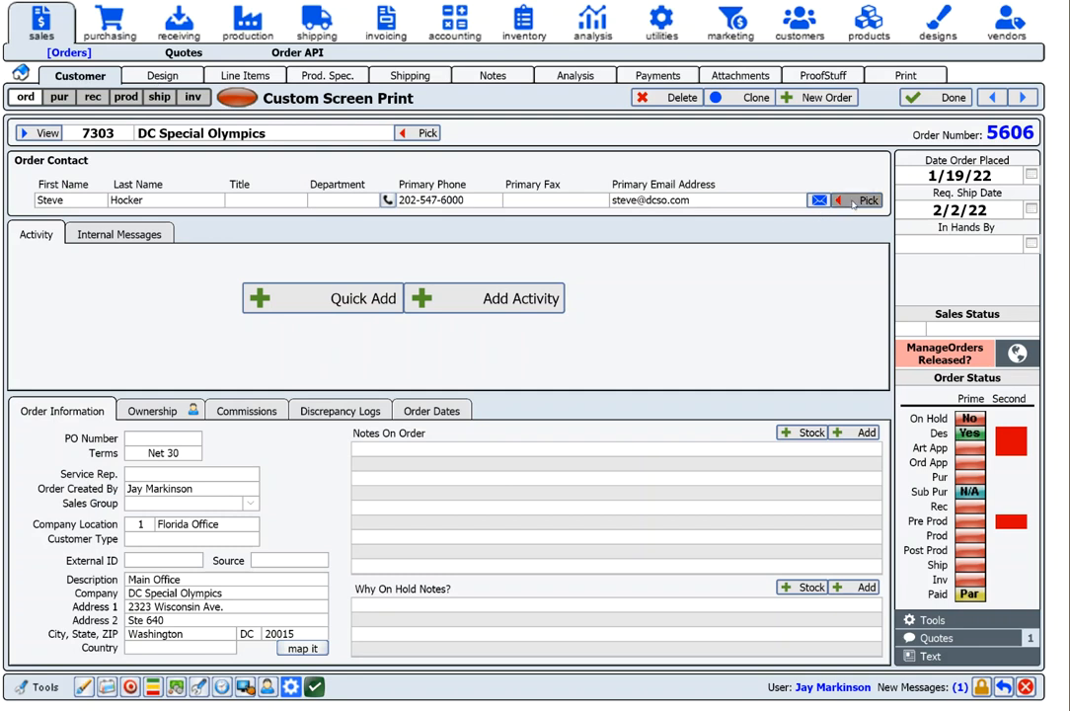
Step: Bring up order 5606's Design tab showing Torch Run Option 3 with front and back prints
left_click(866, 201)
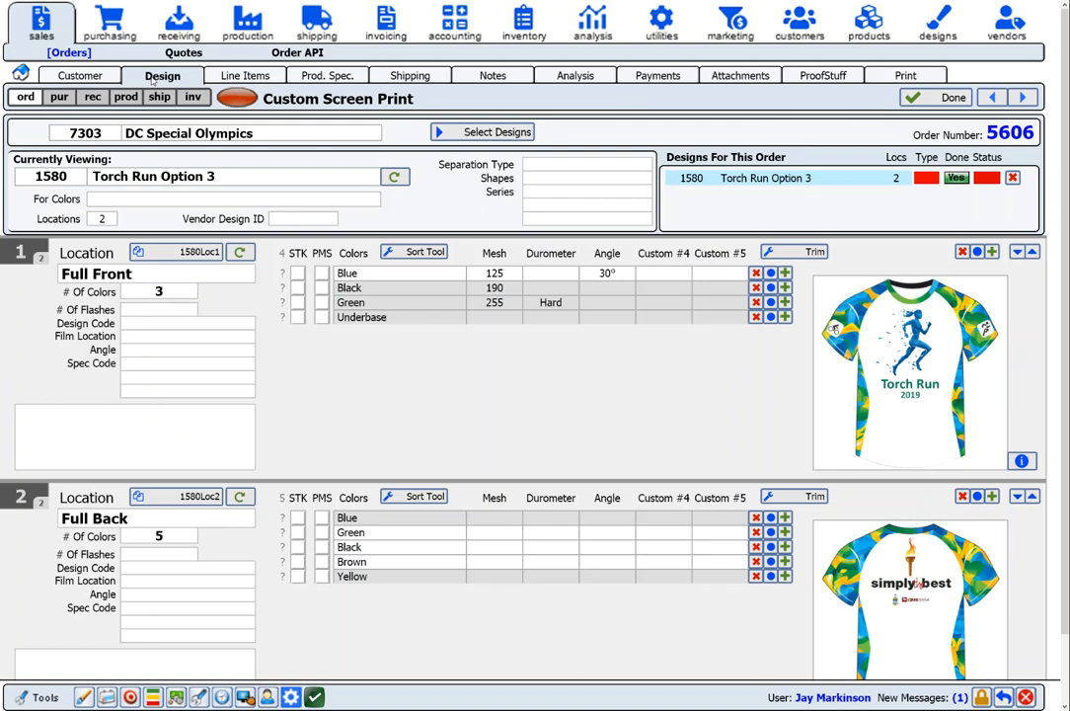
mouse_move(840, 214)
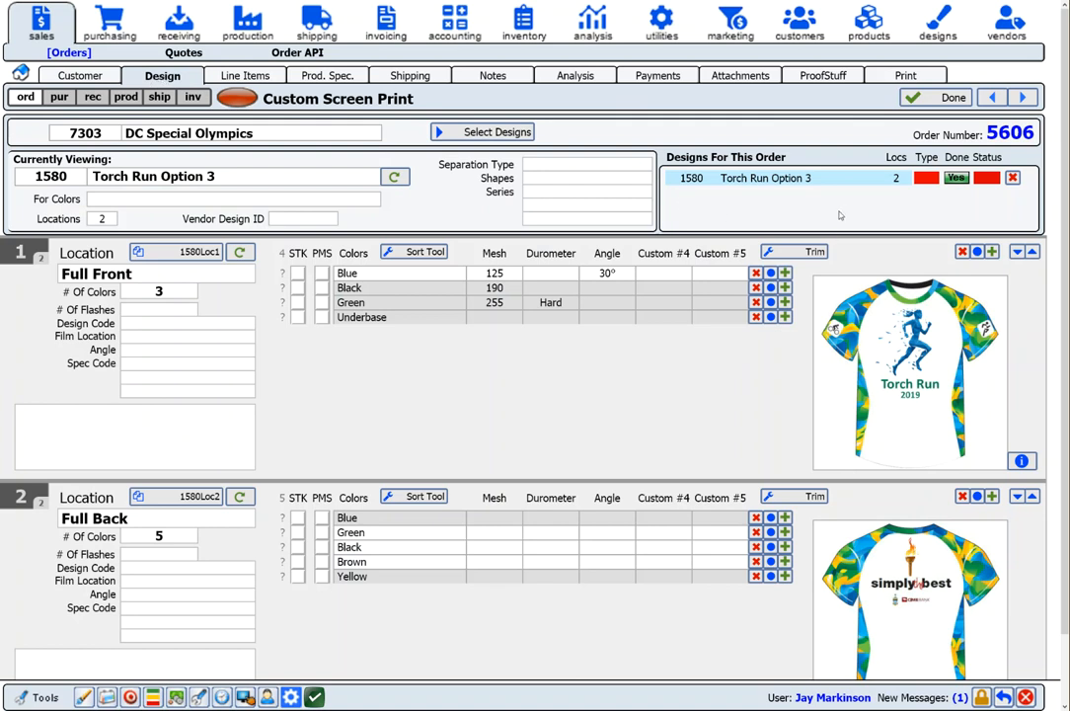
mouse_move(908, 212)
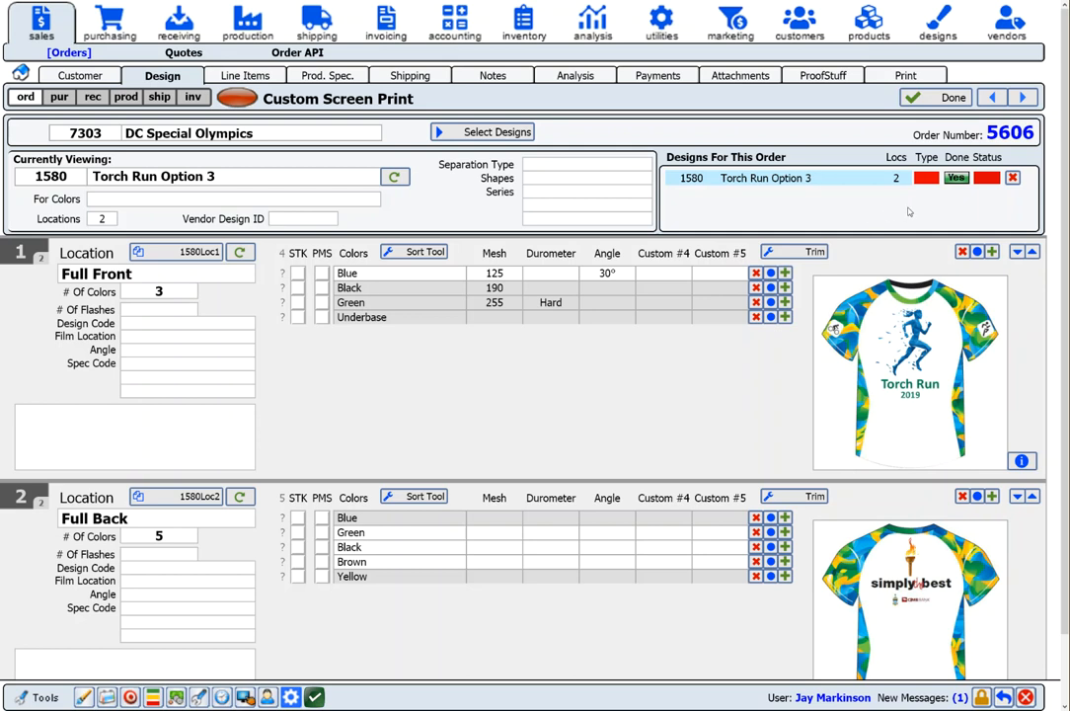
left_click(909, 370)
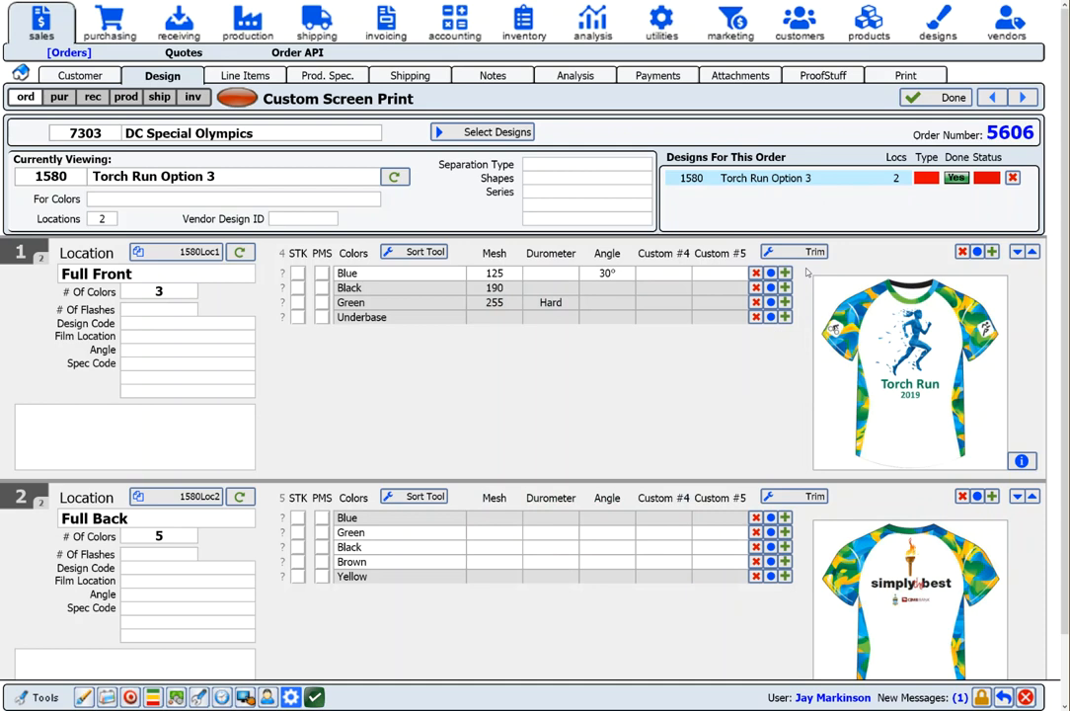
mouse_move(799, 318)
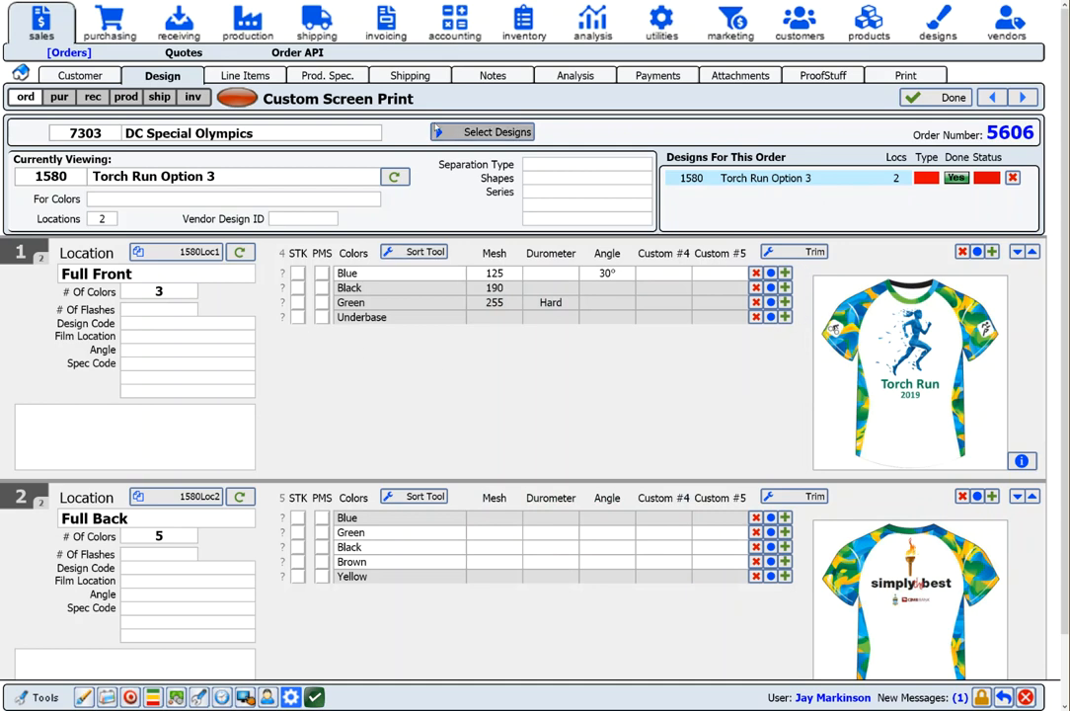
Step: Display order 5606's Invoice lines: 60 Beefy-T shirts, four screen charges, total 739.40
left_click(244, 75)
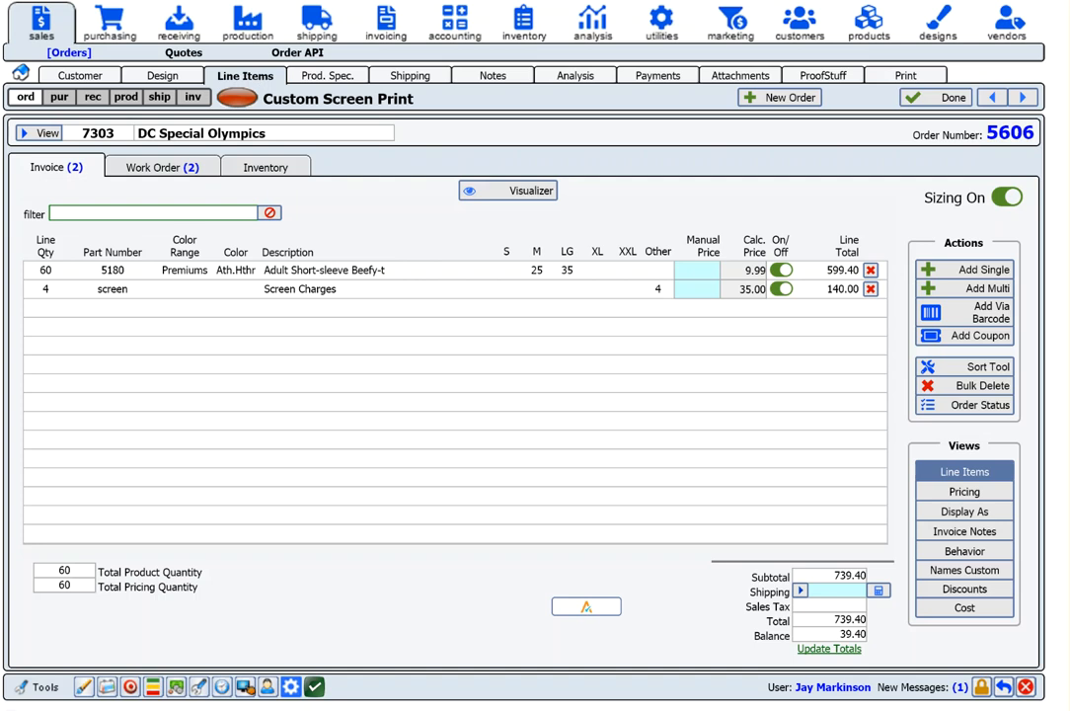
mouse_move(316, 294)
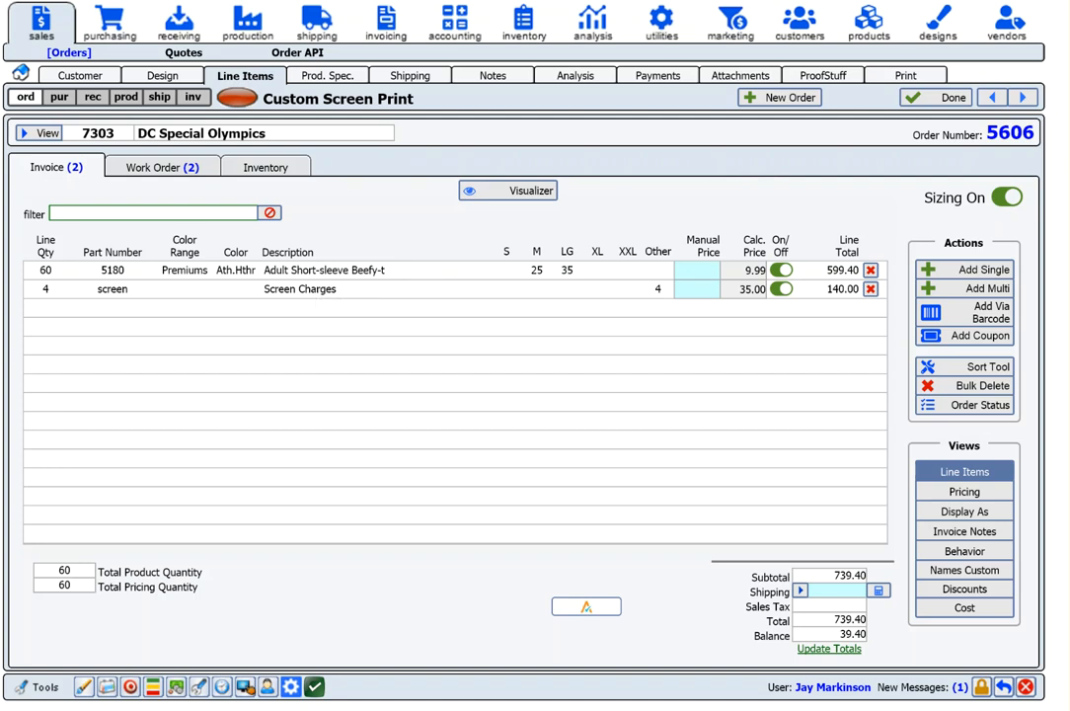
mouse_move(823, 208)
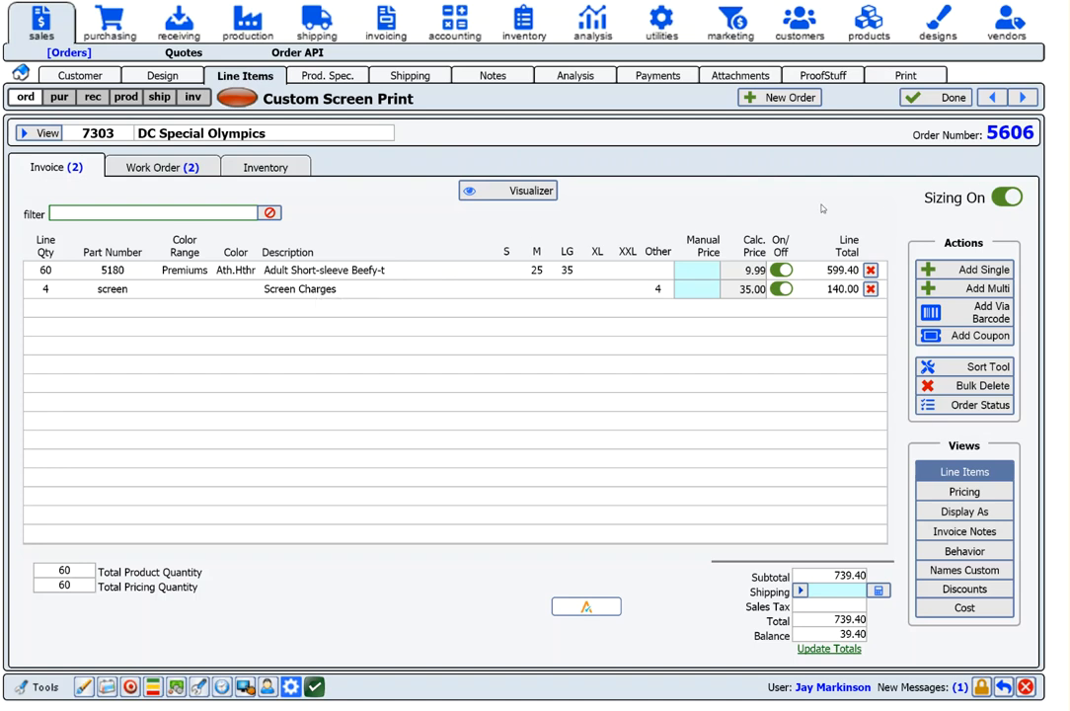
mouse_move(427, 88)
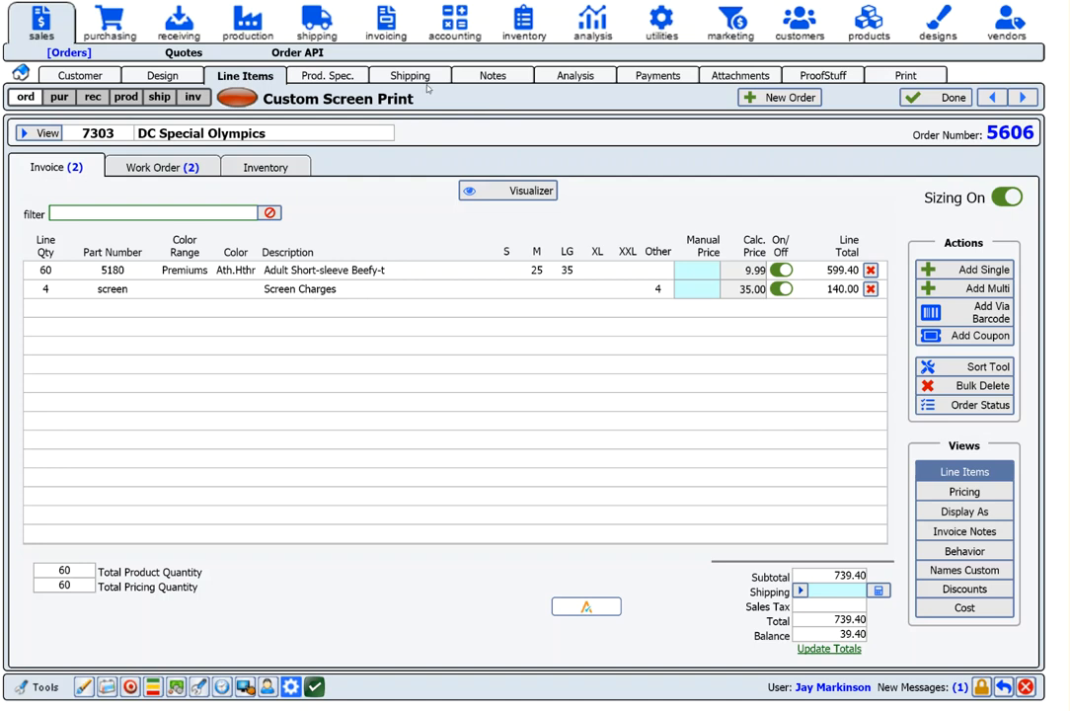
Step: View the Shipping tab and the customer's saved addresses, closing the list without picking one
left_click(410, 75)
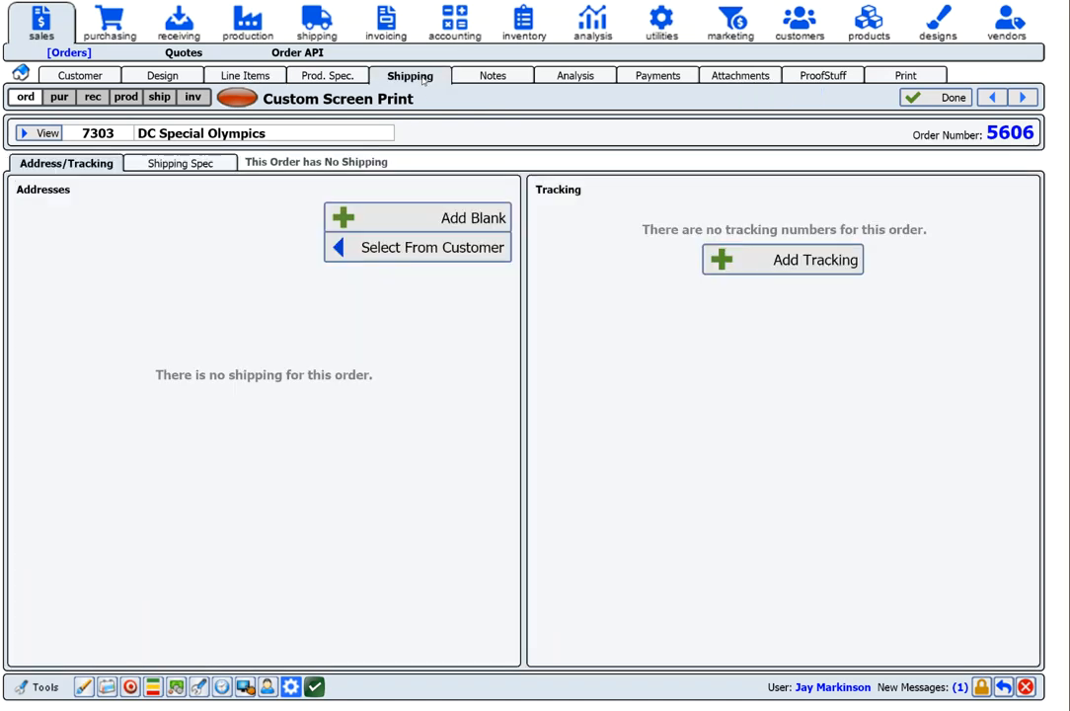
left_click(433, 247)
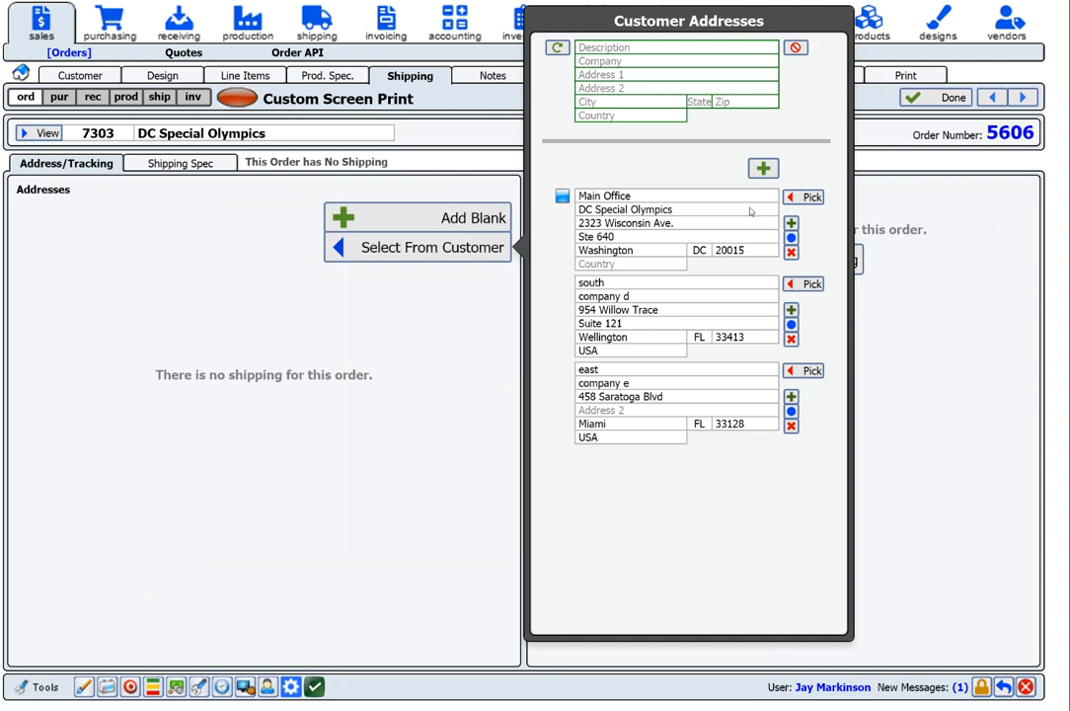
mouse_move(677, 170)
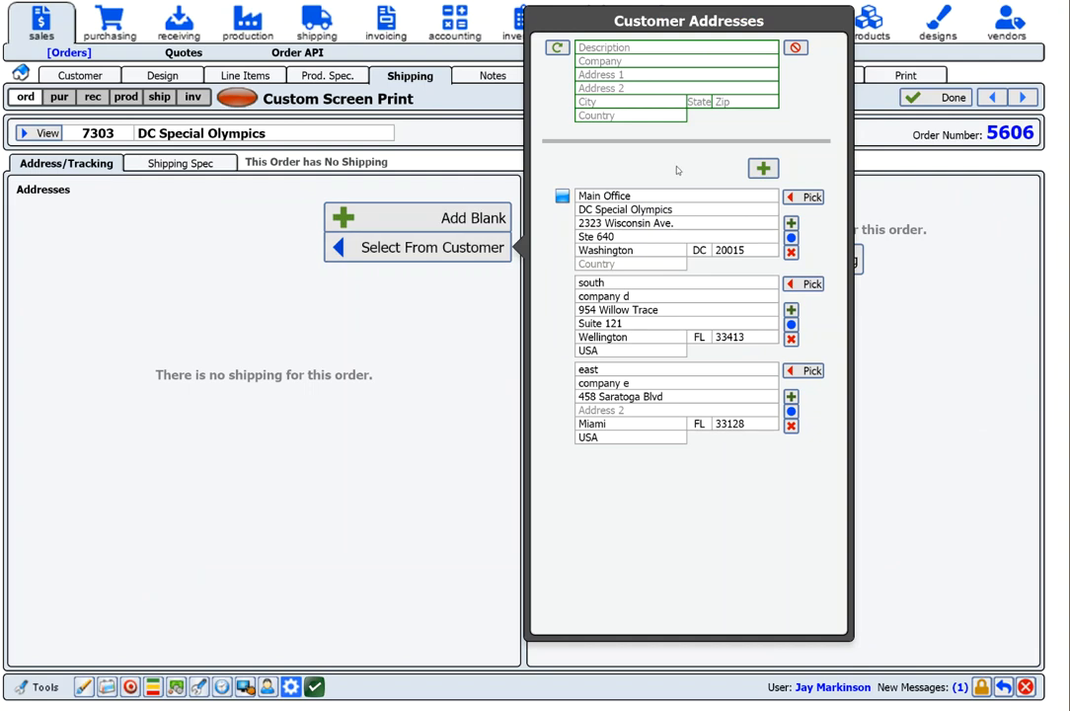
mouse_move(633, 151)
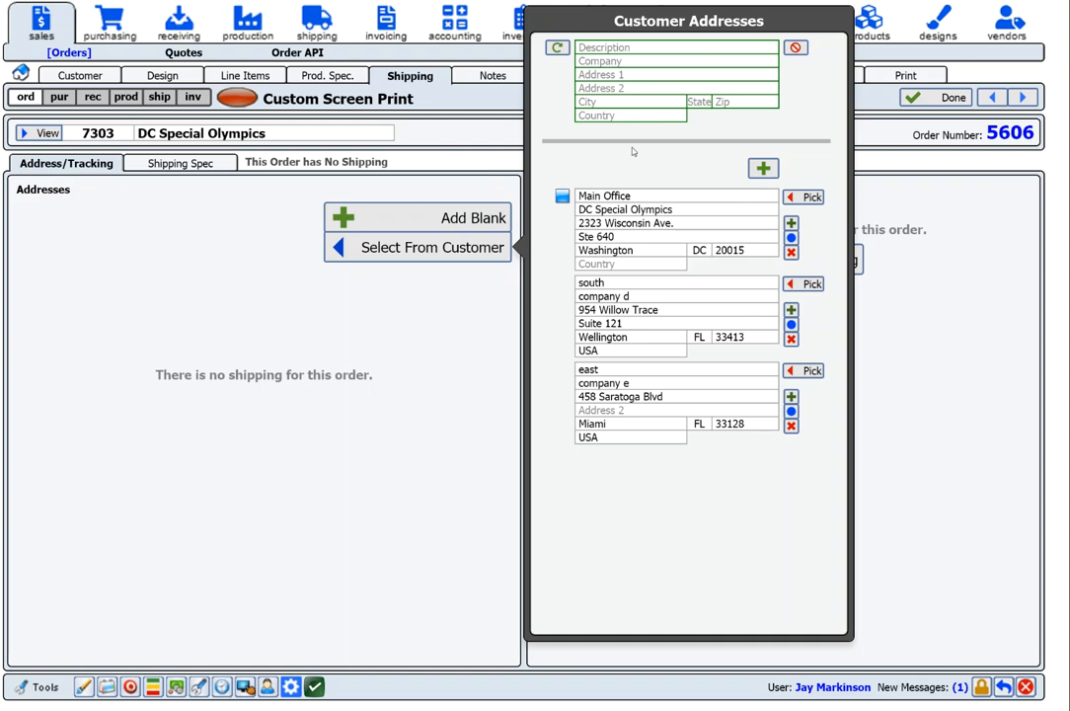
left_click(795, 48)
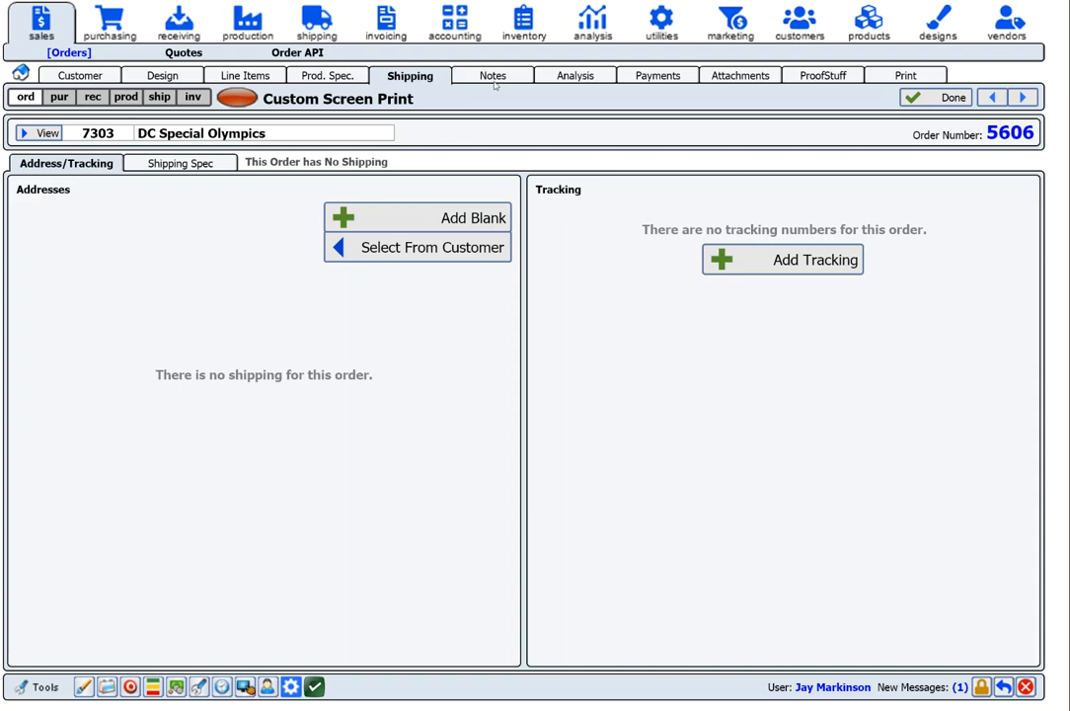
Step: Add the stock packing-list check note, sent to Purchasing and Receiving/Picking
left_click(491, 75)
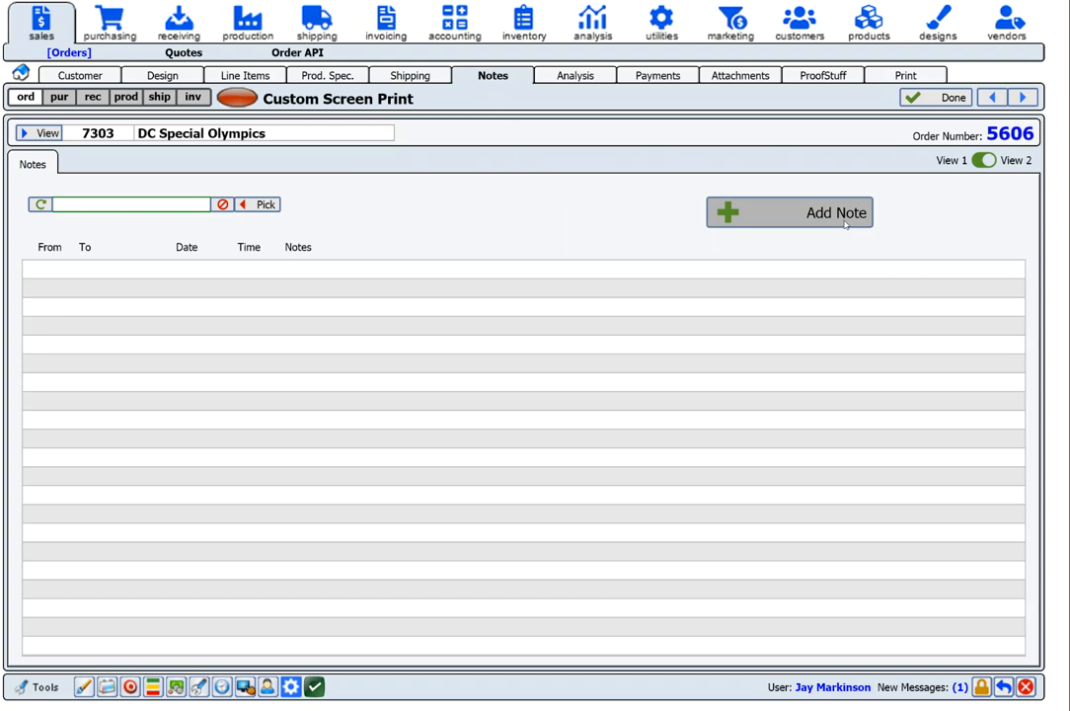
left_click(789, 213)
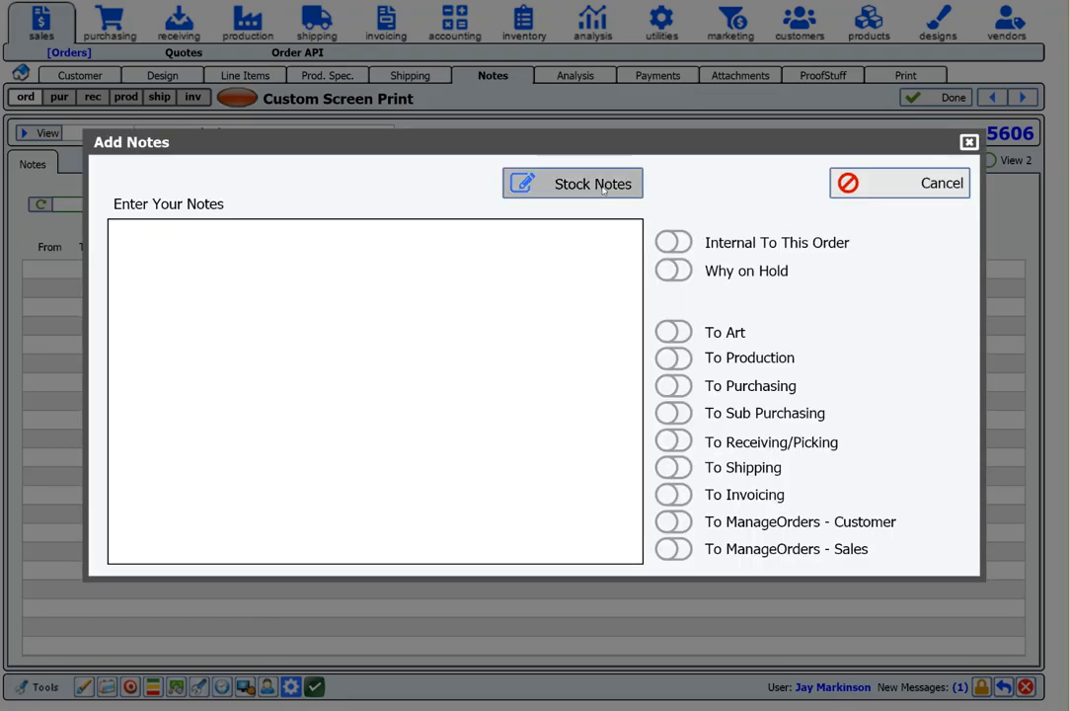
left_click(573, 183)
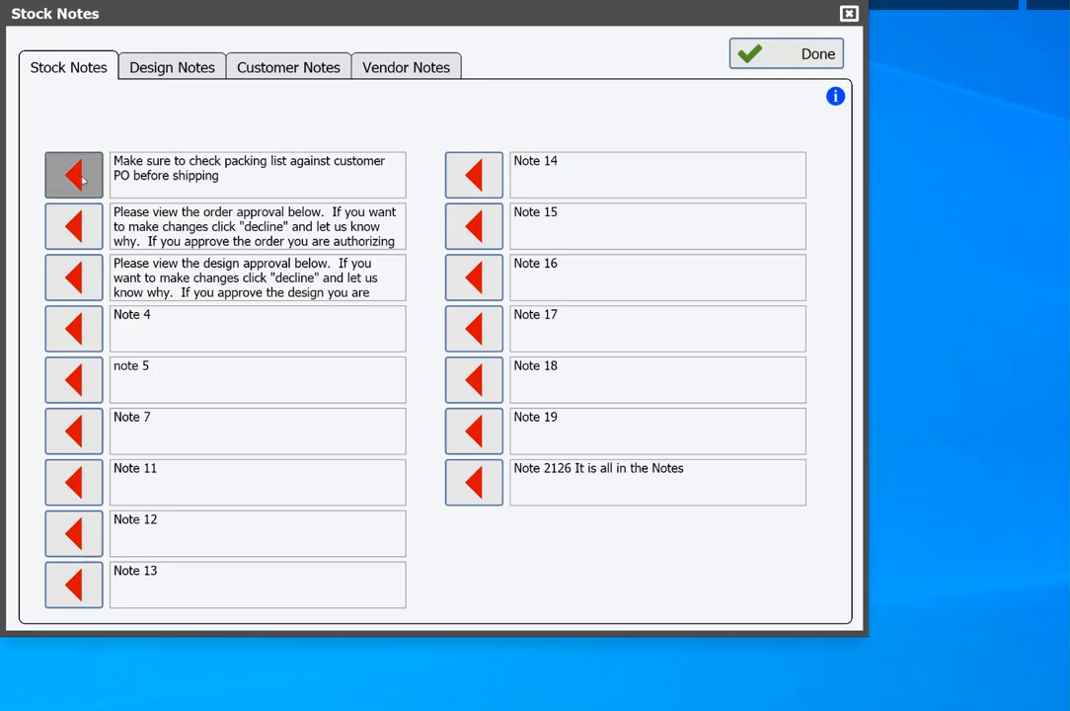
mouse_move(256, 175)
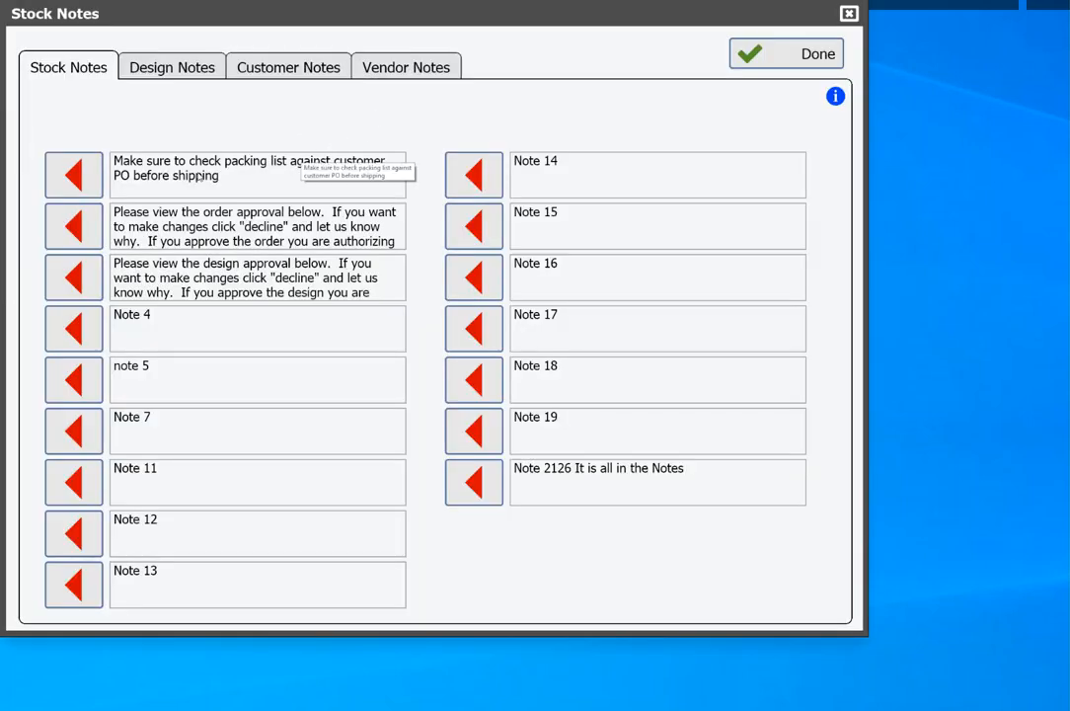
left_click(73, 173)
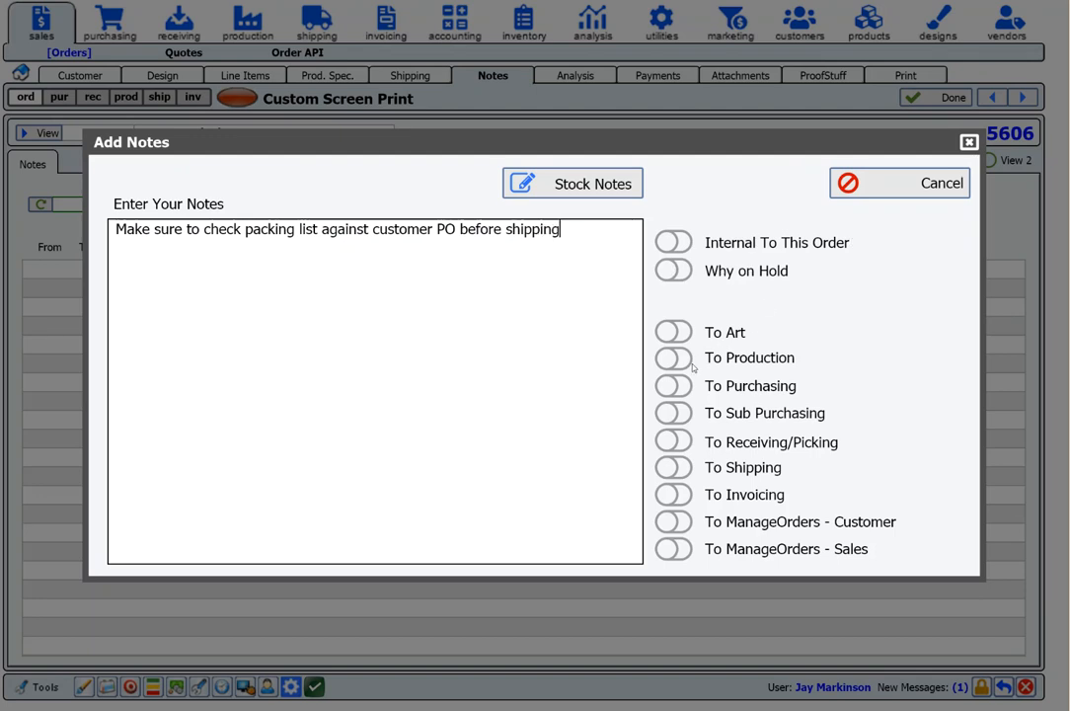
left_click(673, 386)
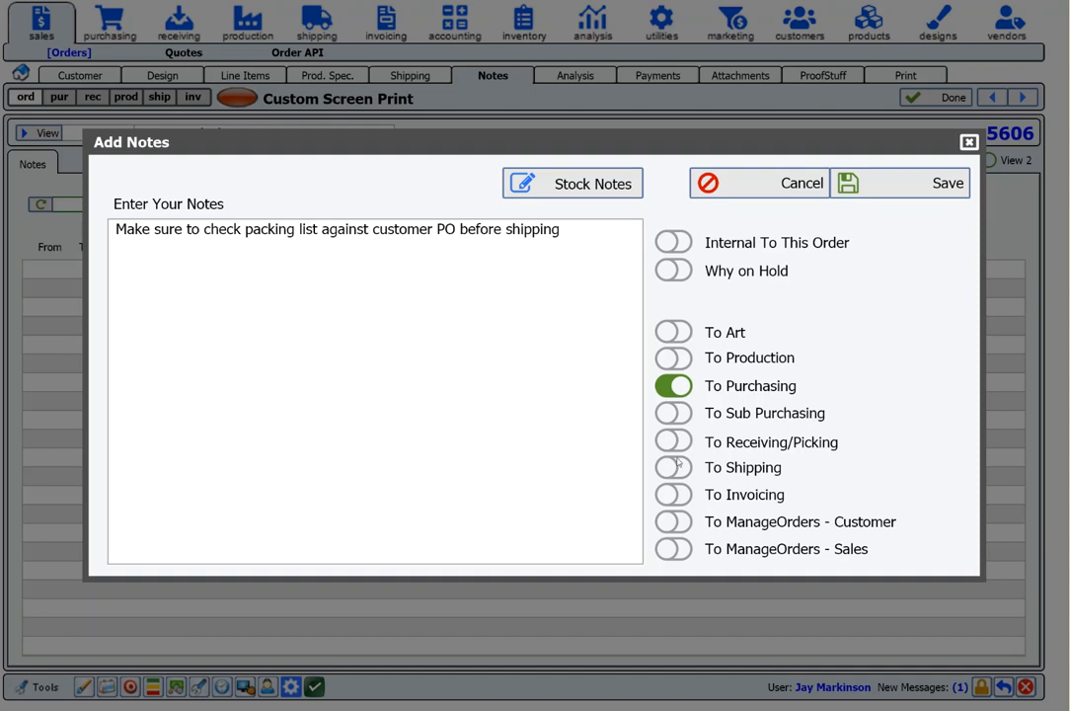
left_click(672, 442)
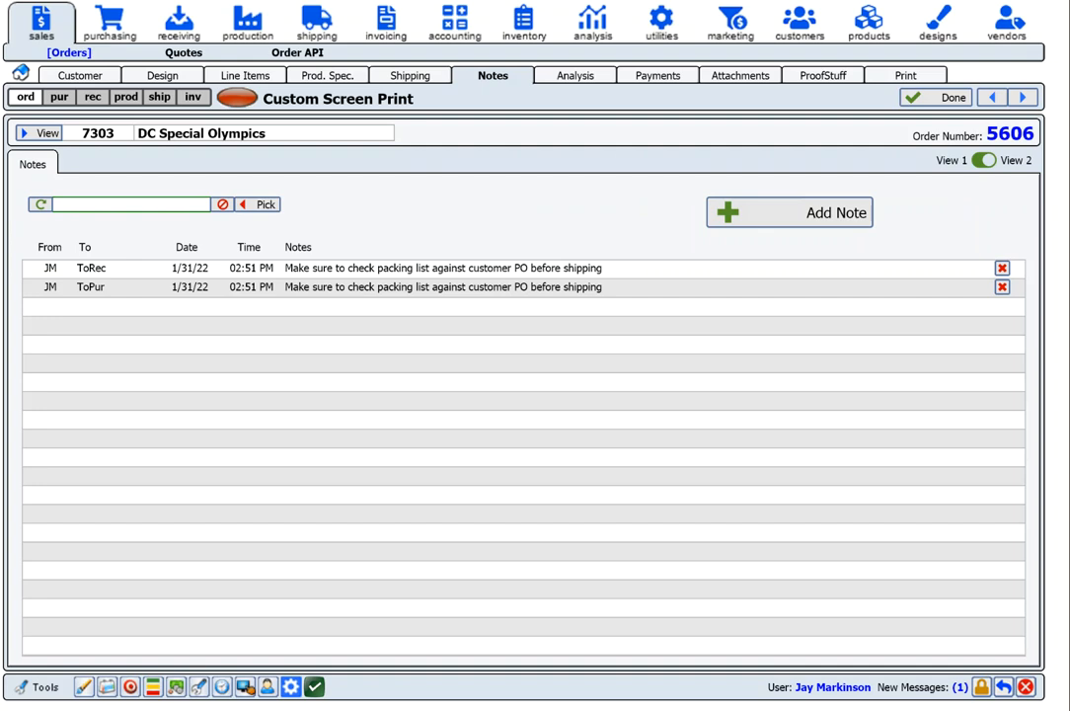
mouse_move(703, 314)
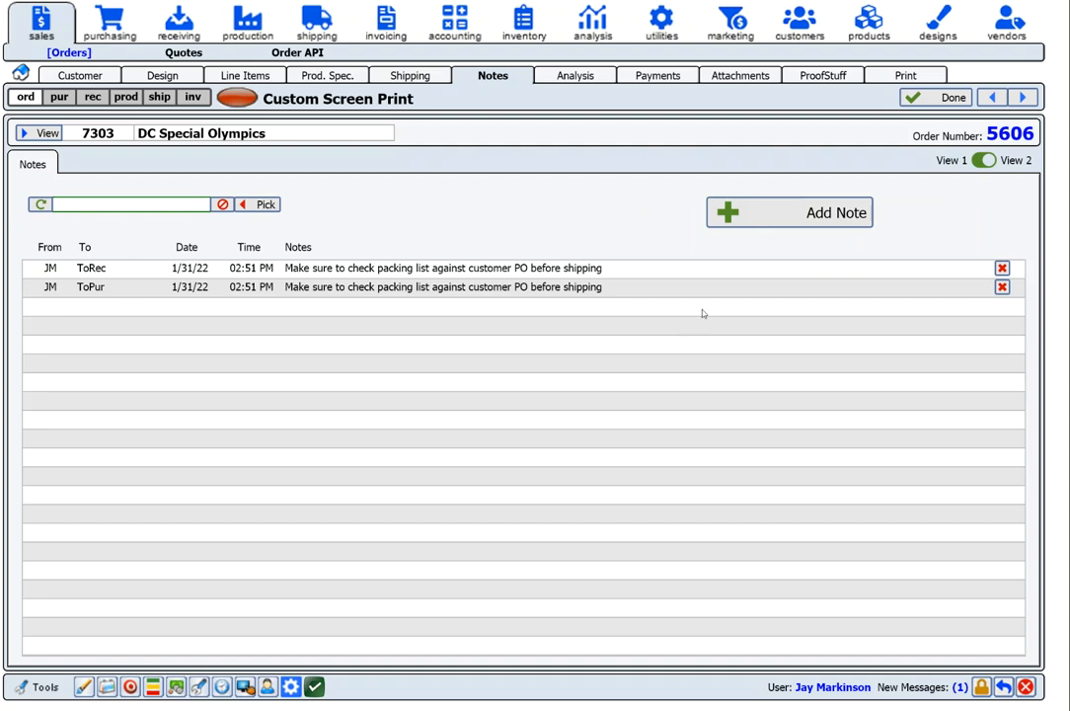
mouse_move(452, 164)
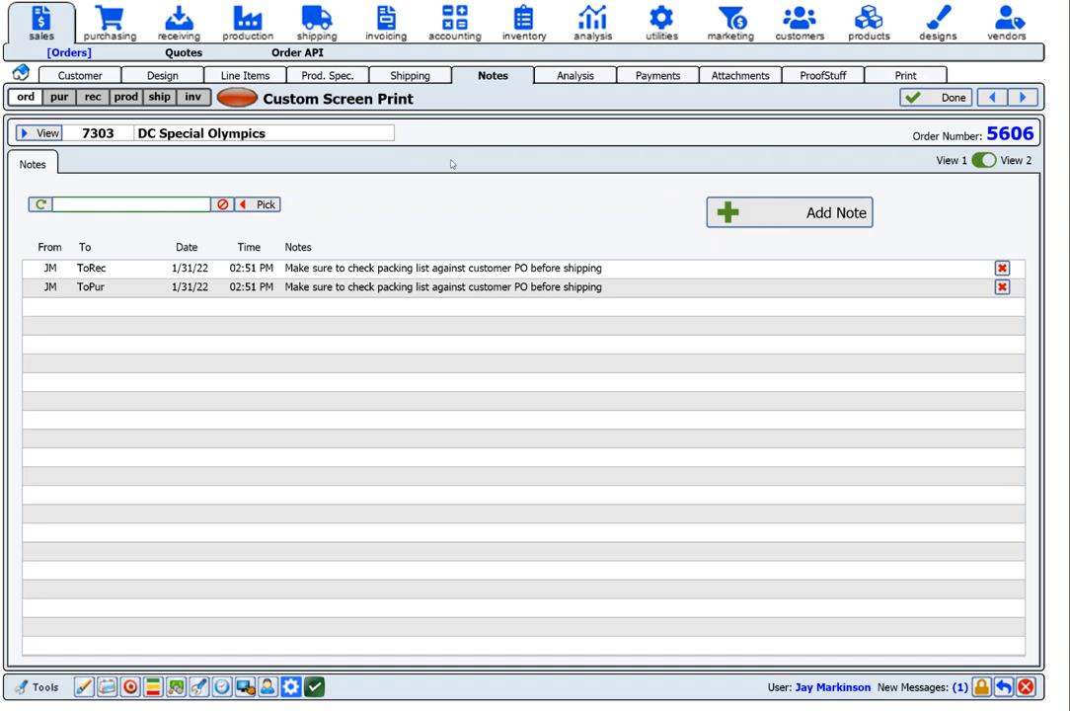